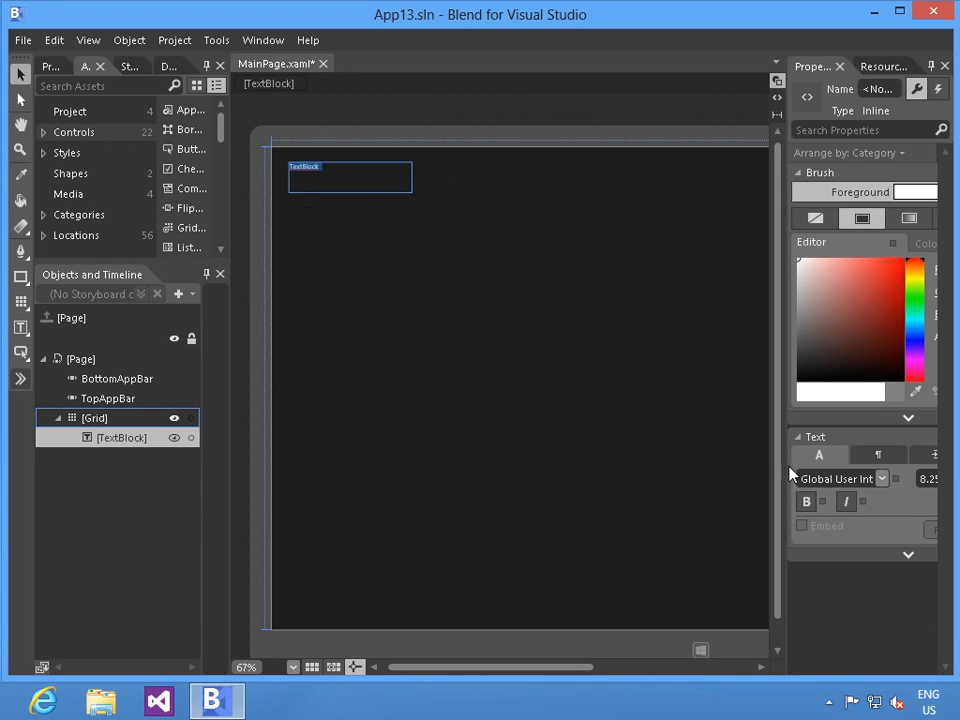
pyautogui.moveTo(790, 430)
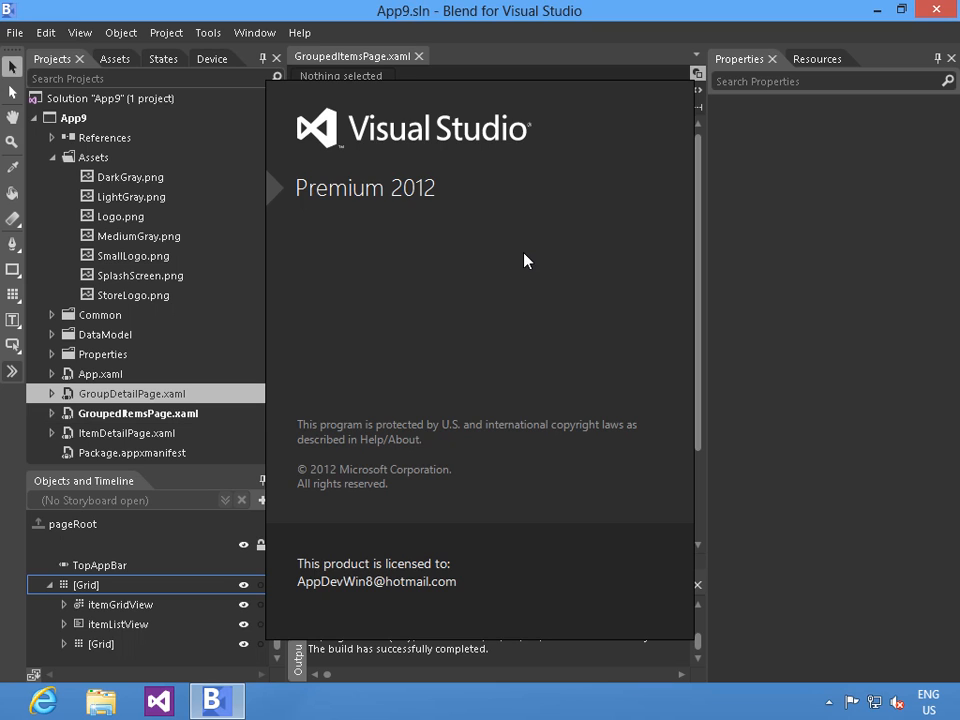
# - Launch SessionSample5 from the Start Page so it runs in the simulator
pyautogui.click(158, 700)
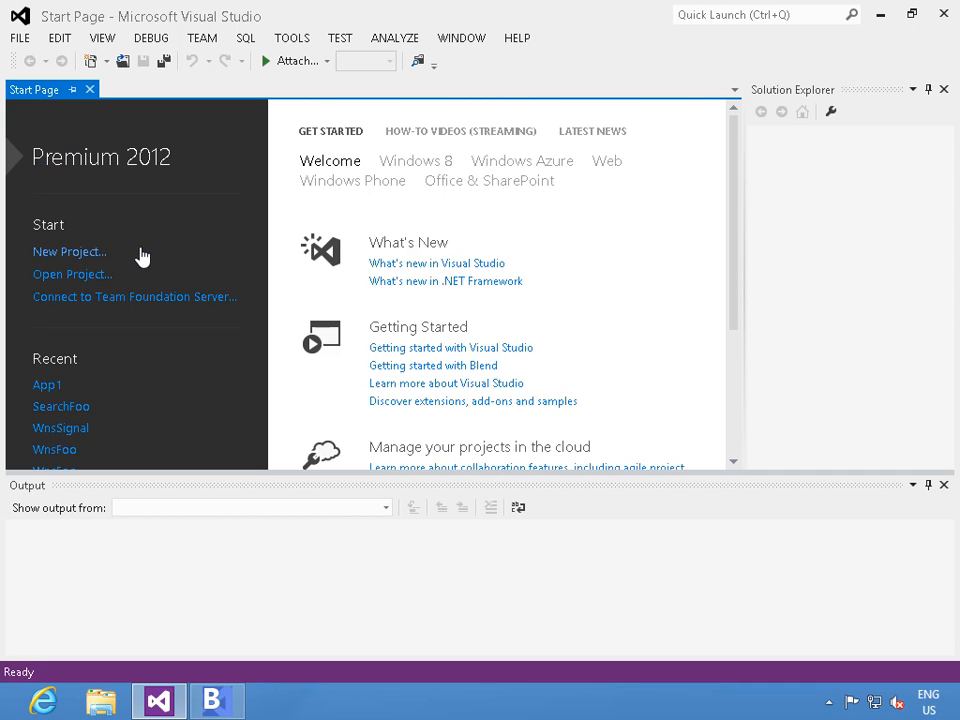
pyautogui.click(70, 252)
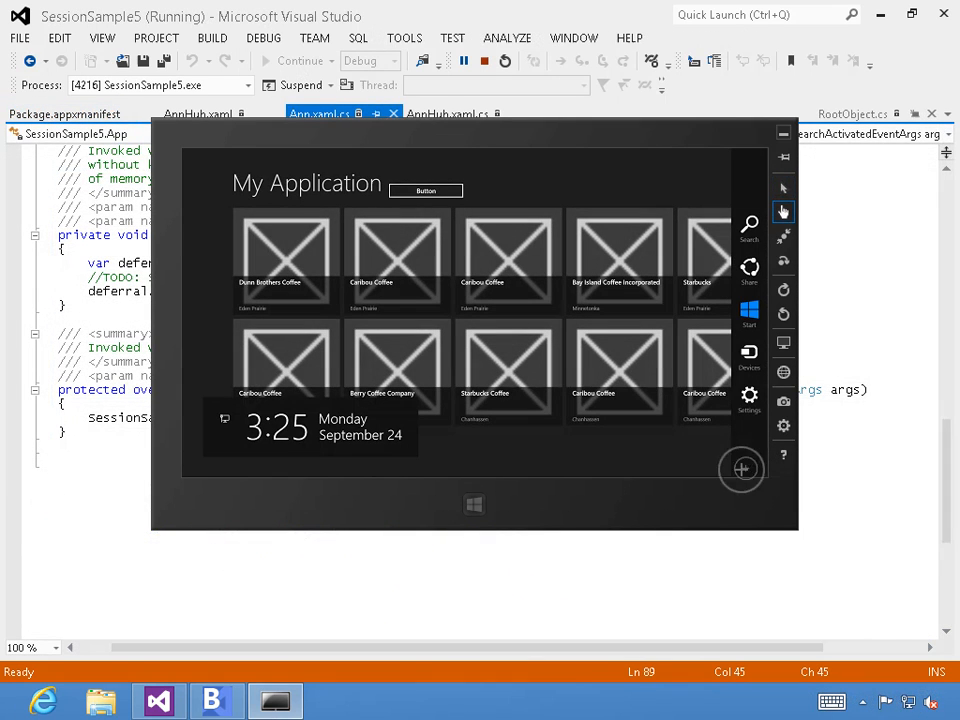
# - Bring up the charms bar and show the Search pane with touch keyboard
pyautogui.click(748, 224)
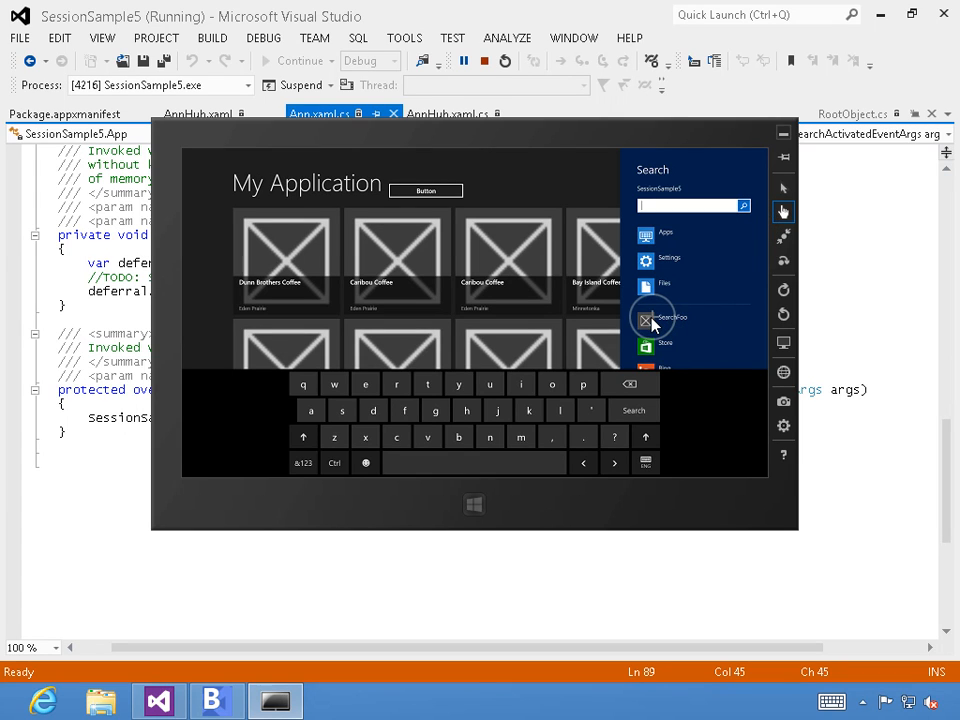
pyautogui.click(672, 316)
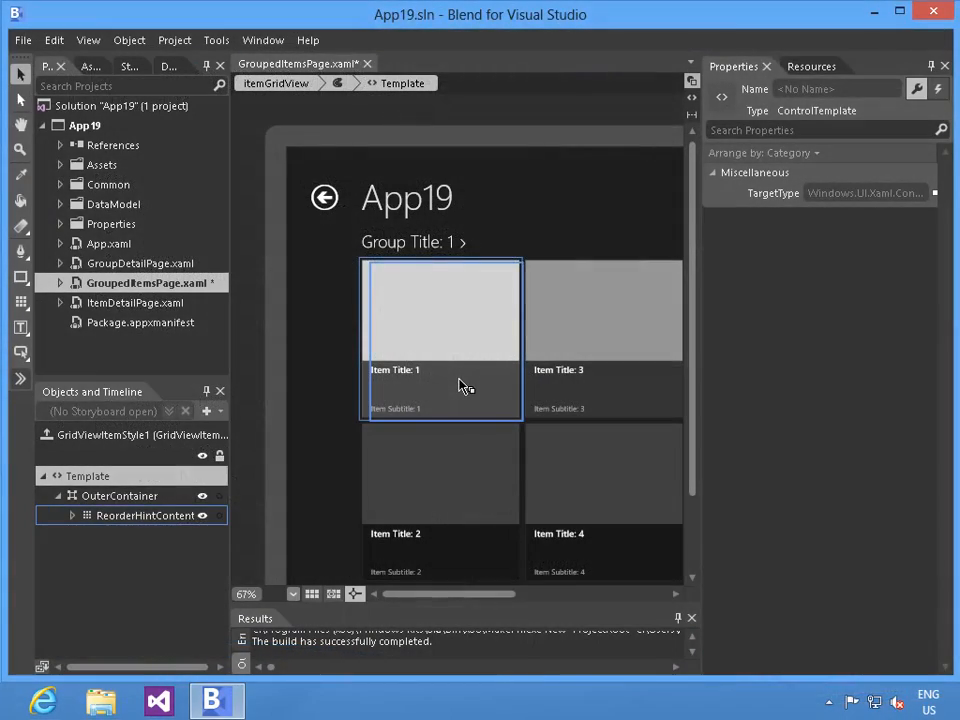
pyautogui.moveTo(490, 270)
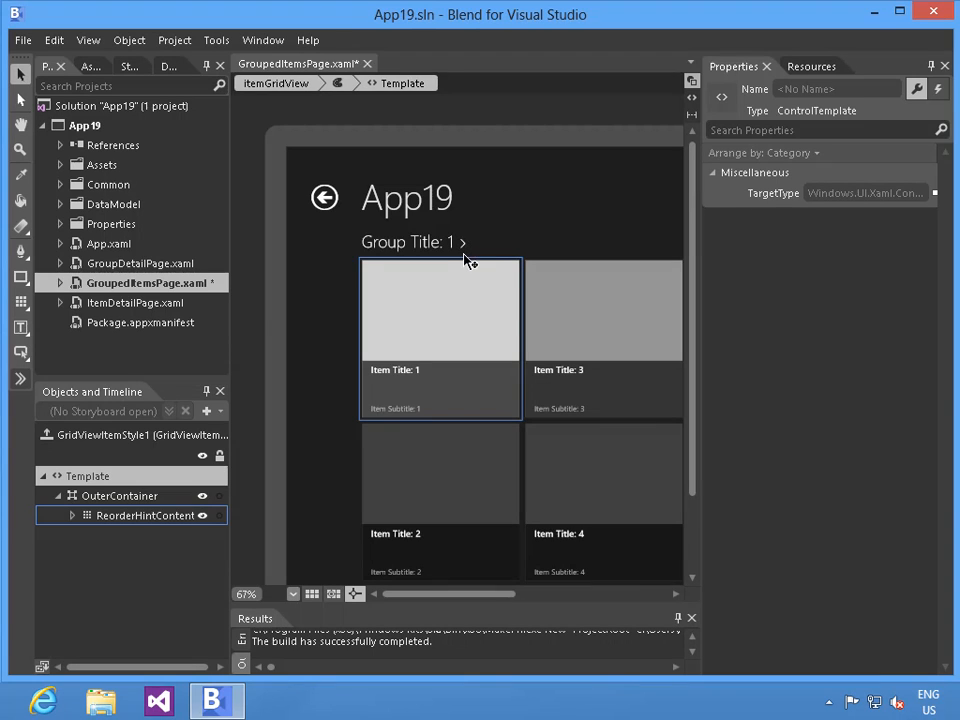
pyautogui.moveTo(340, 478)
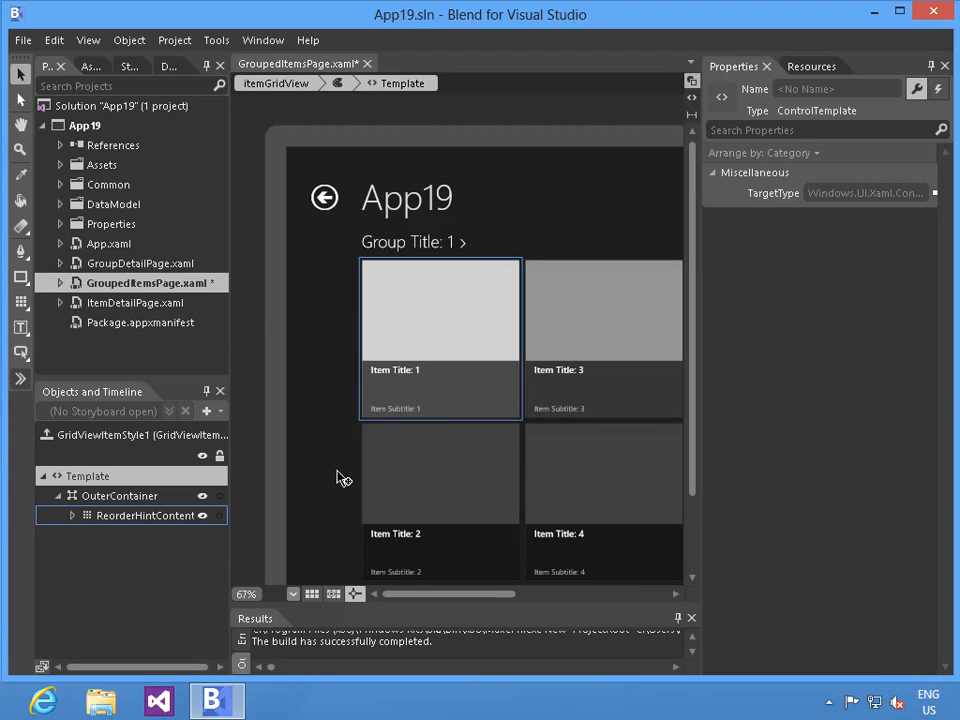